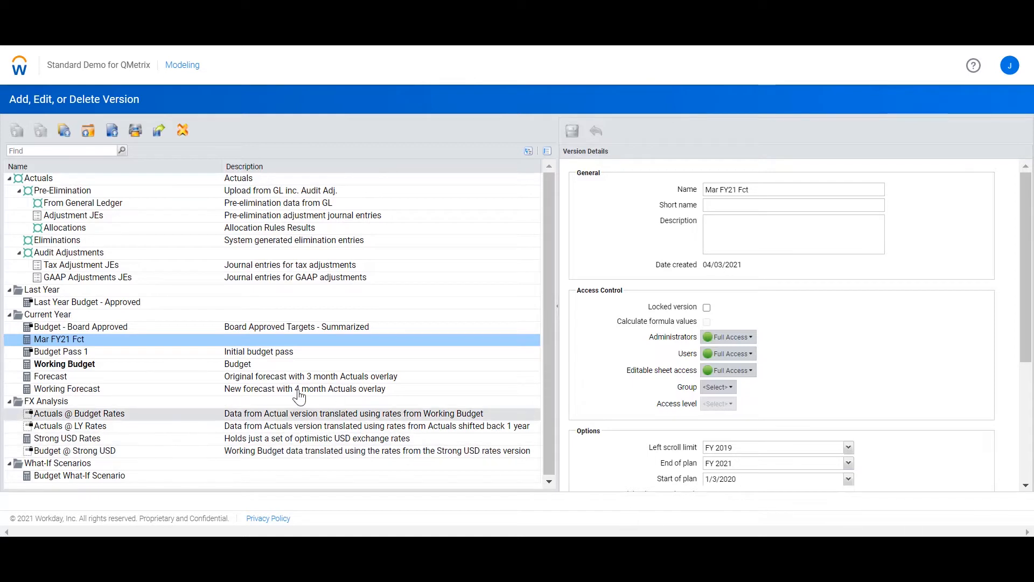
mouse_move(126, 346)
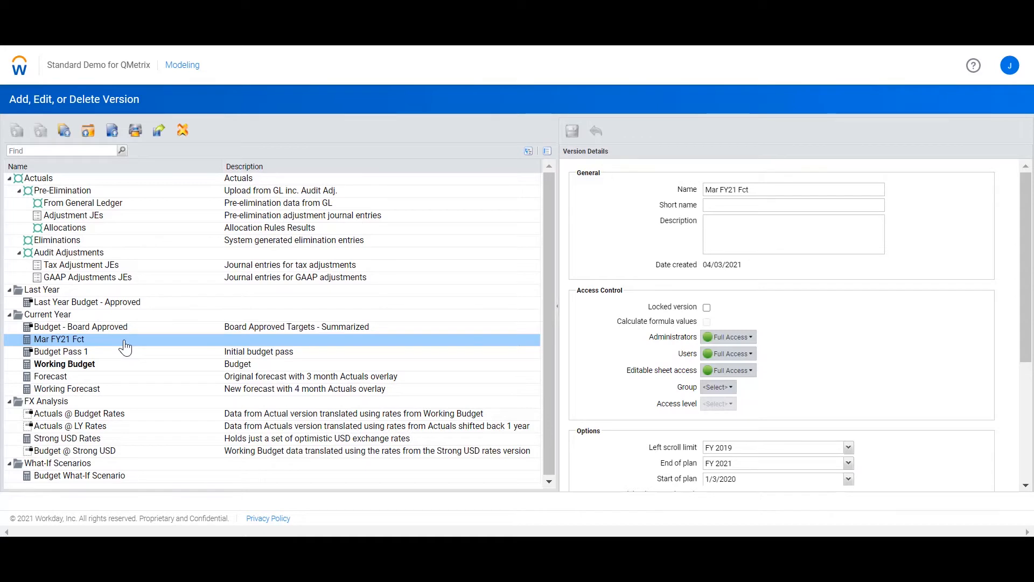
mouse_move(420, 451)
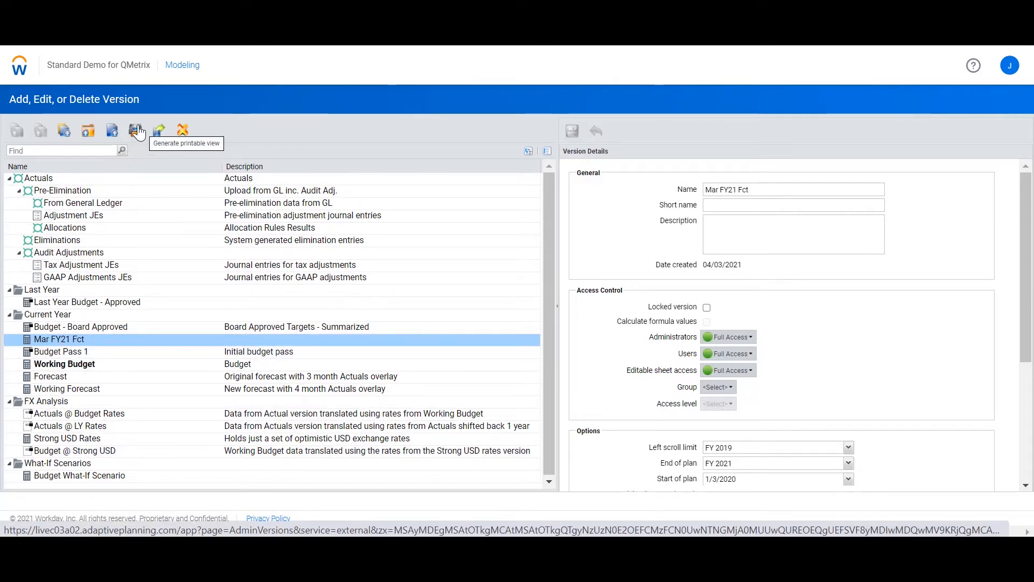
Add a new plan version named 'Apr FY21 Fct' after Mar FY21 Fct
left_click(111, 130)
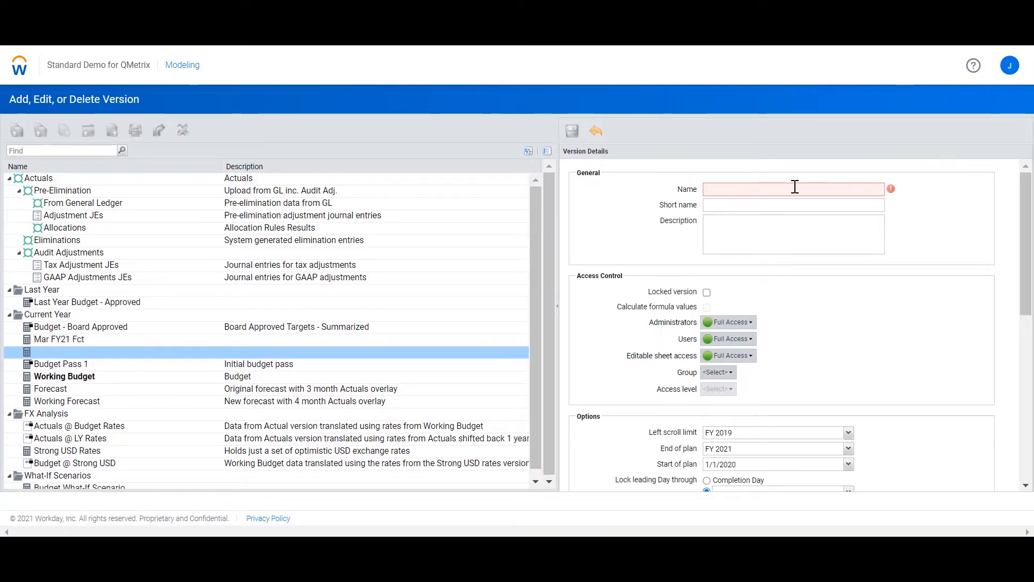
type("Apr")
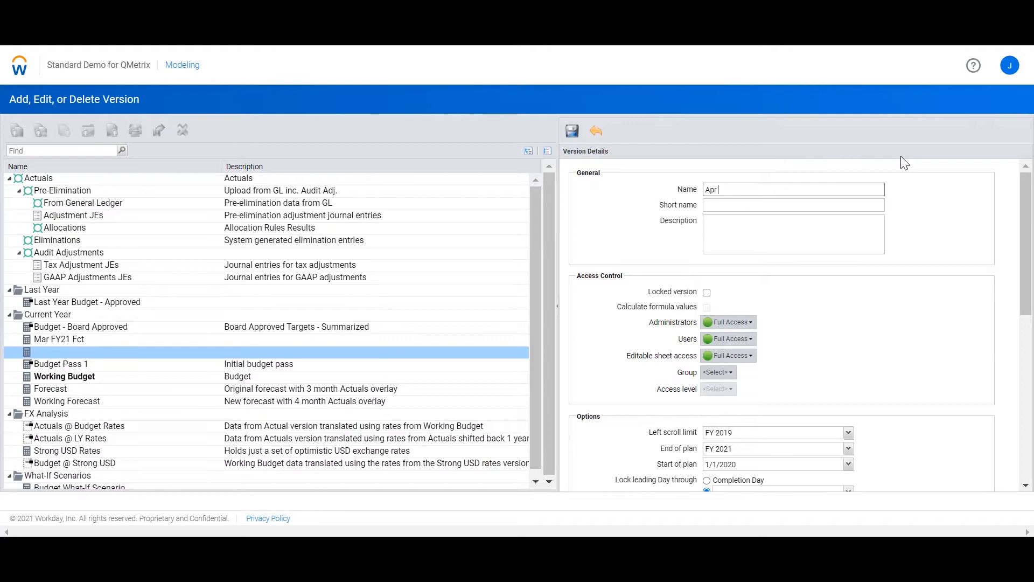
type("FY21 Fct")
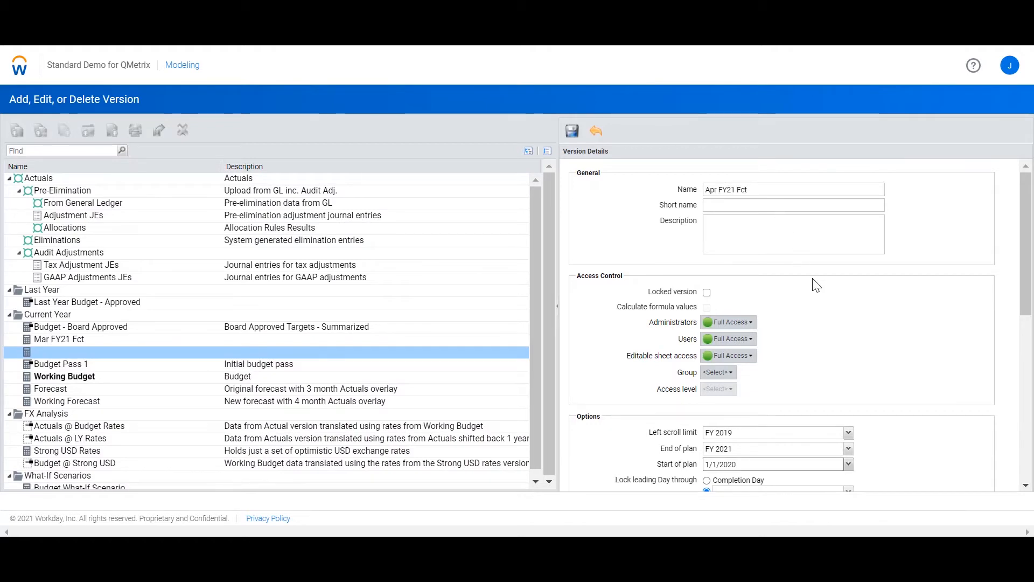
Set the Apr FY21 Fct plan start to 1/4/2020 and save the version
left_click(849, 464)
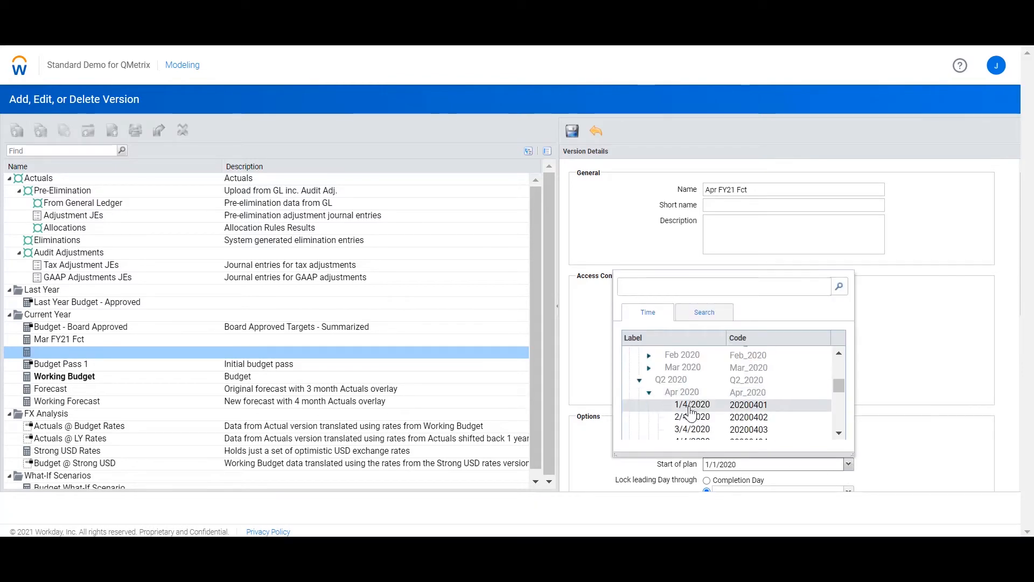
left_click(692, 405)
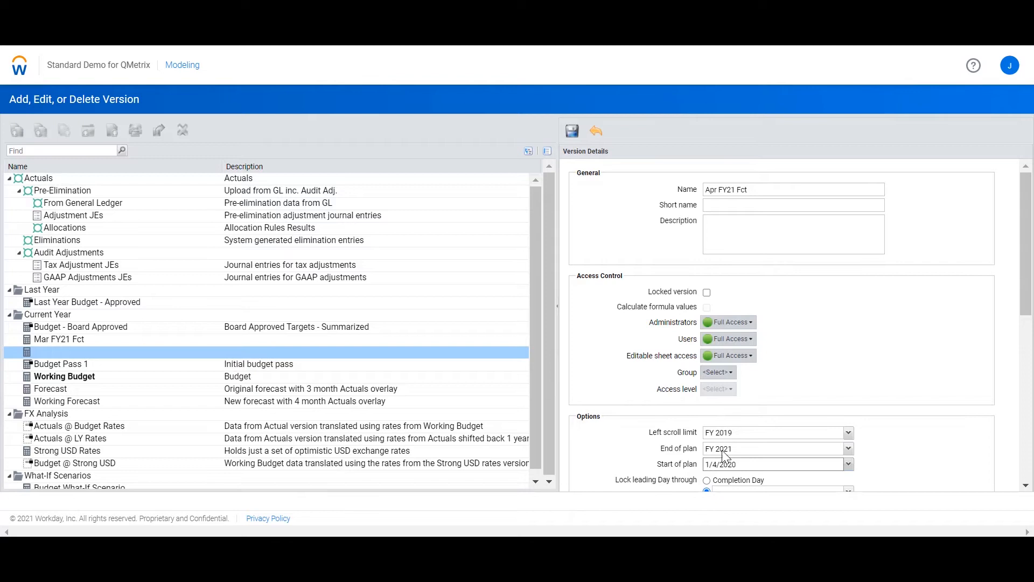
mouse_move(724, 457)
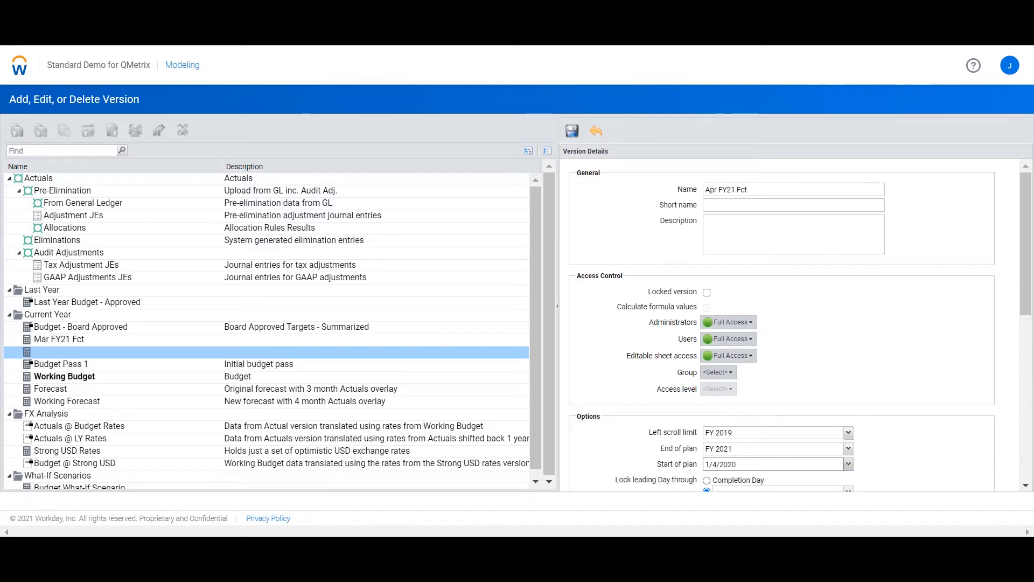
mouse_move(642, 252)
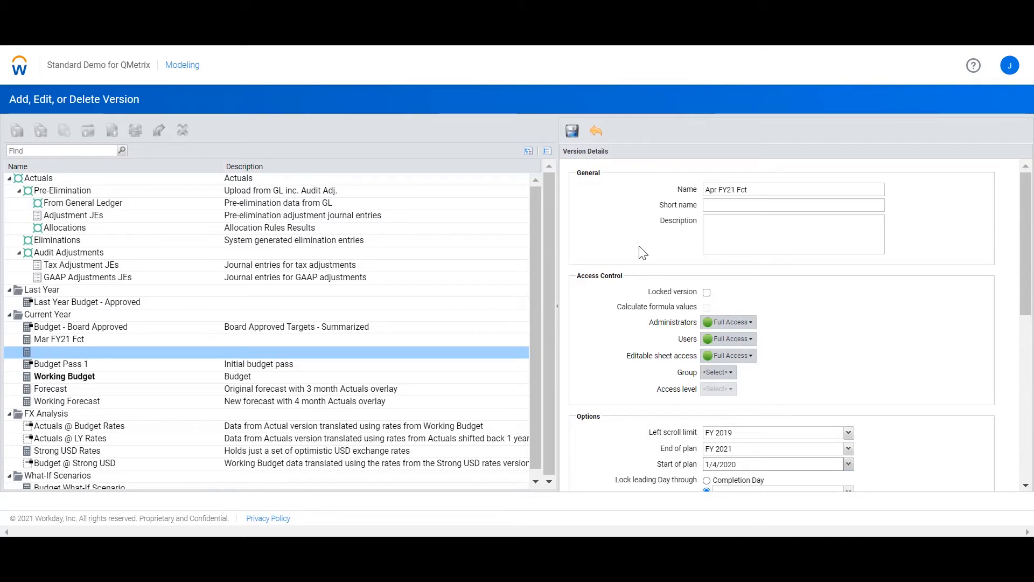
left_click(571, 129)
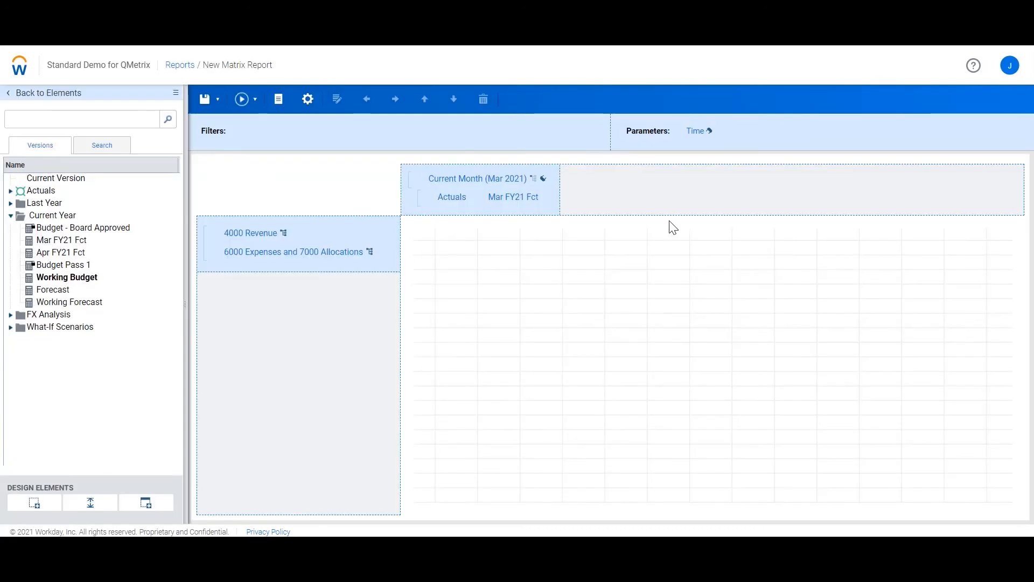
Select the Mar FY21 Fct column element in the matrix report design
left_click(512, 196)
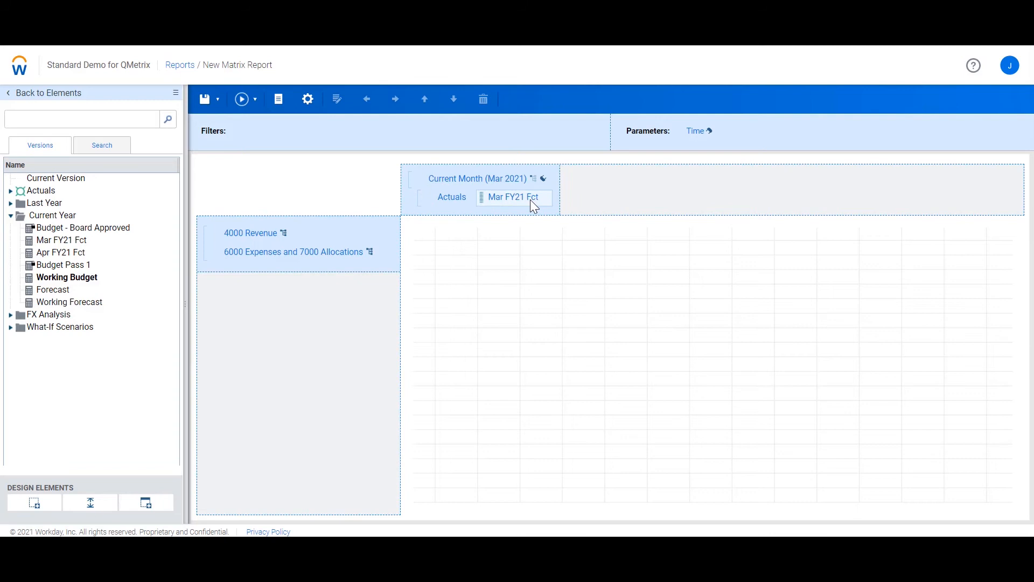